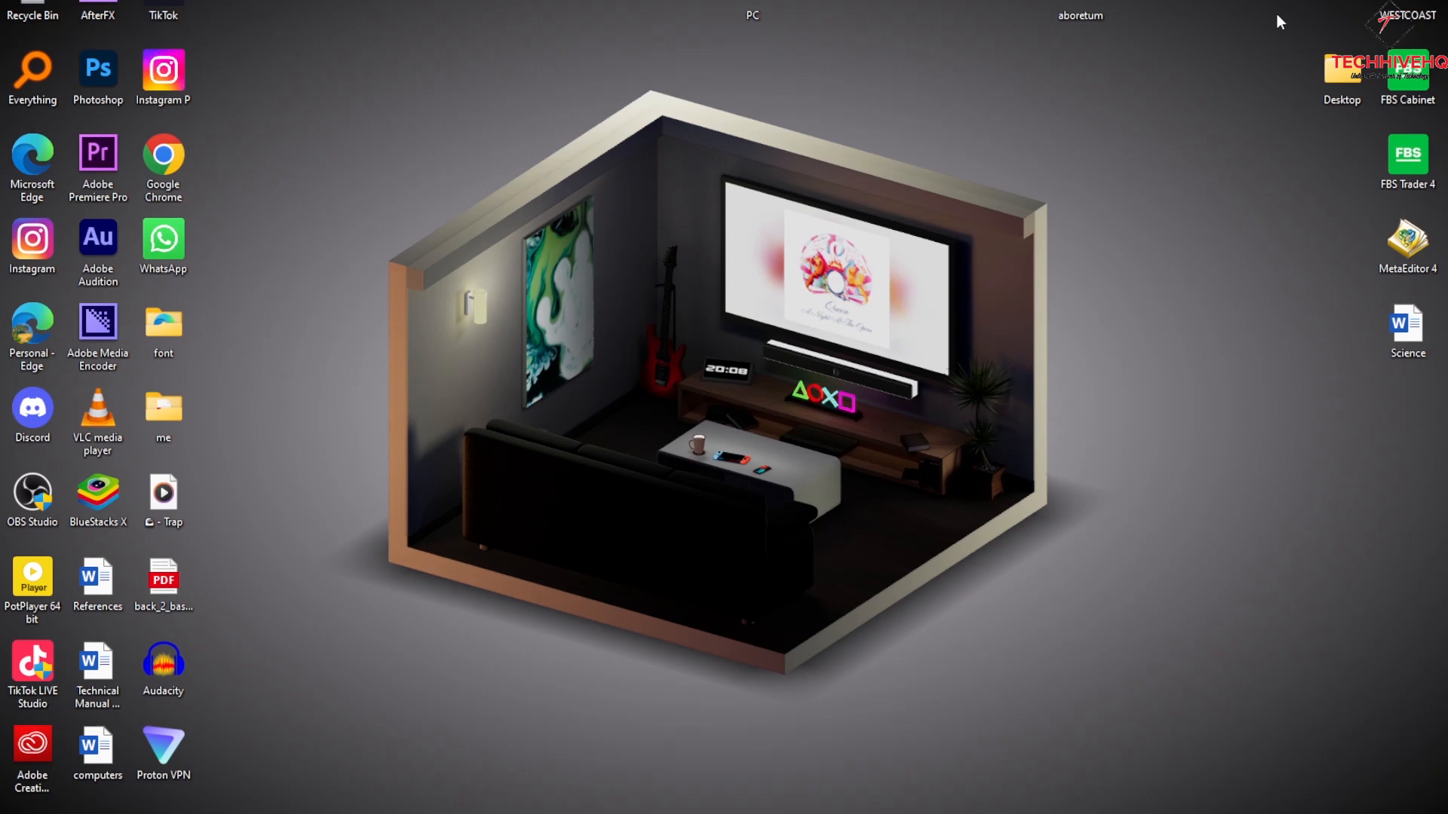
{"action": "mouse_move", "coordinate": [1245, 228]}
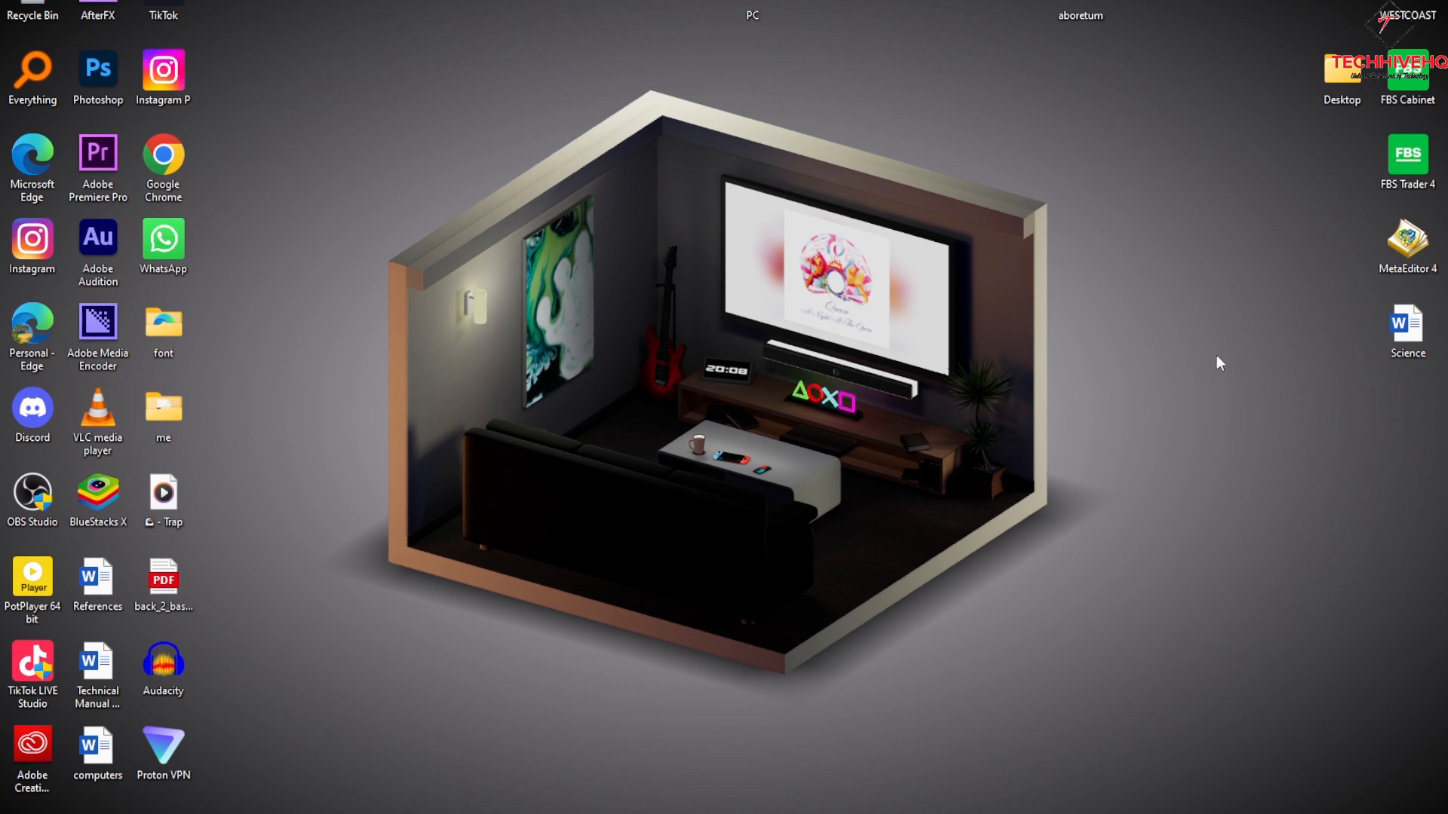
{"action": "mouse_move", "coordinate": [783, 327]}
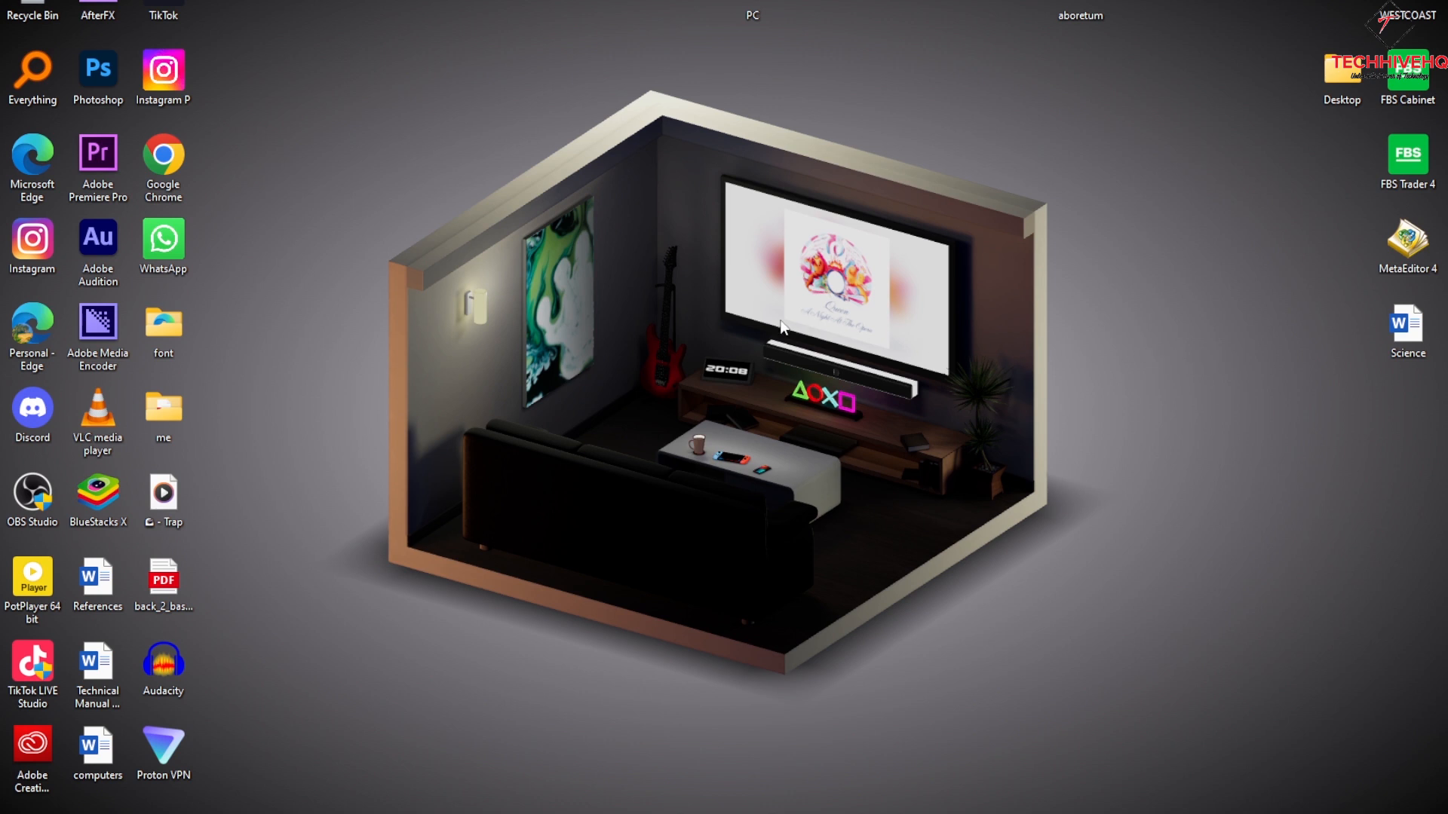
{"action": "mouse_move", "coordinate": [824, 799]}
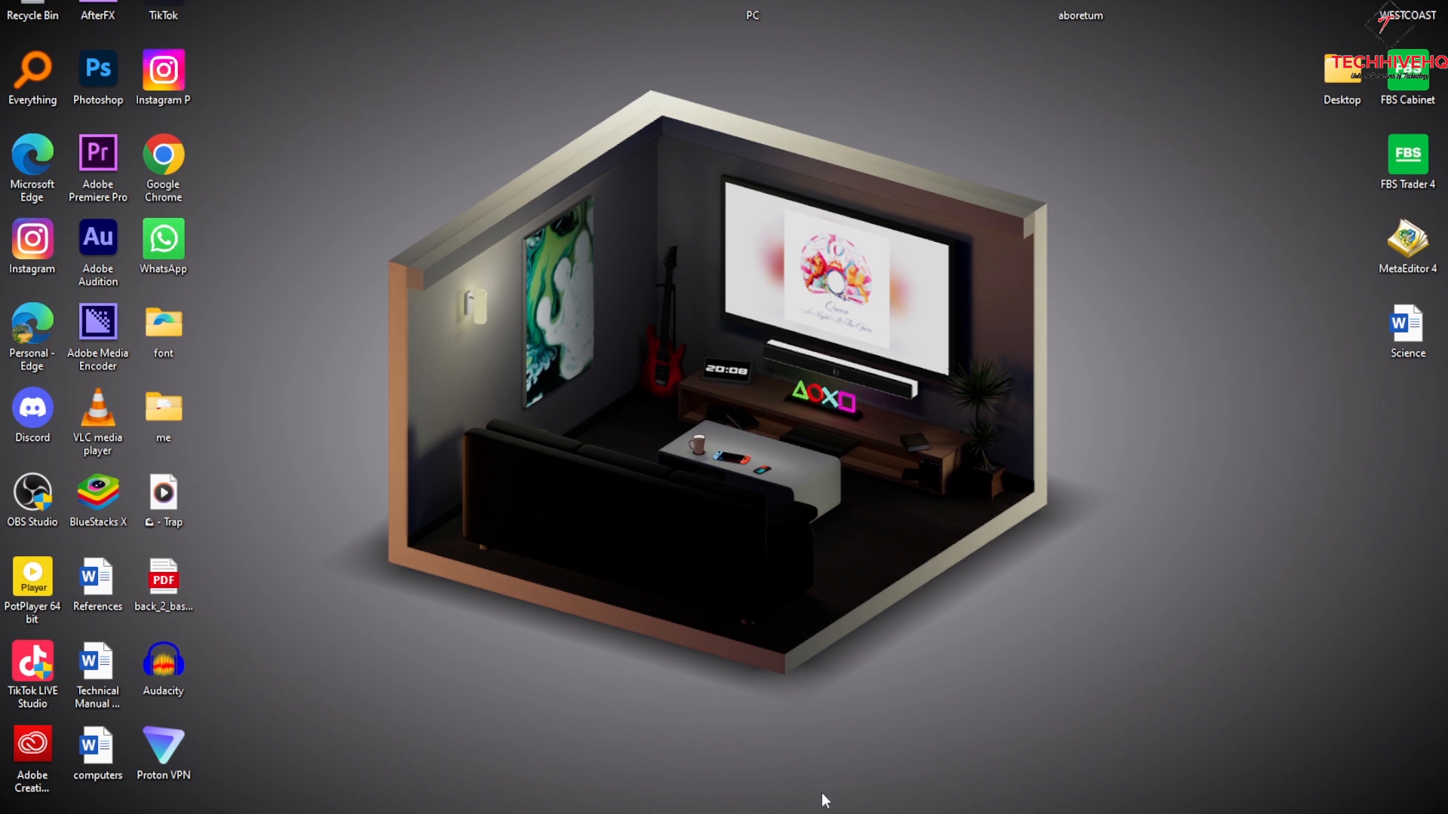
{"action": "mouse_move", "coordinate": [847, 591]}
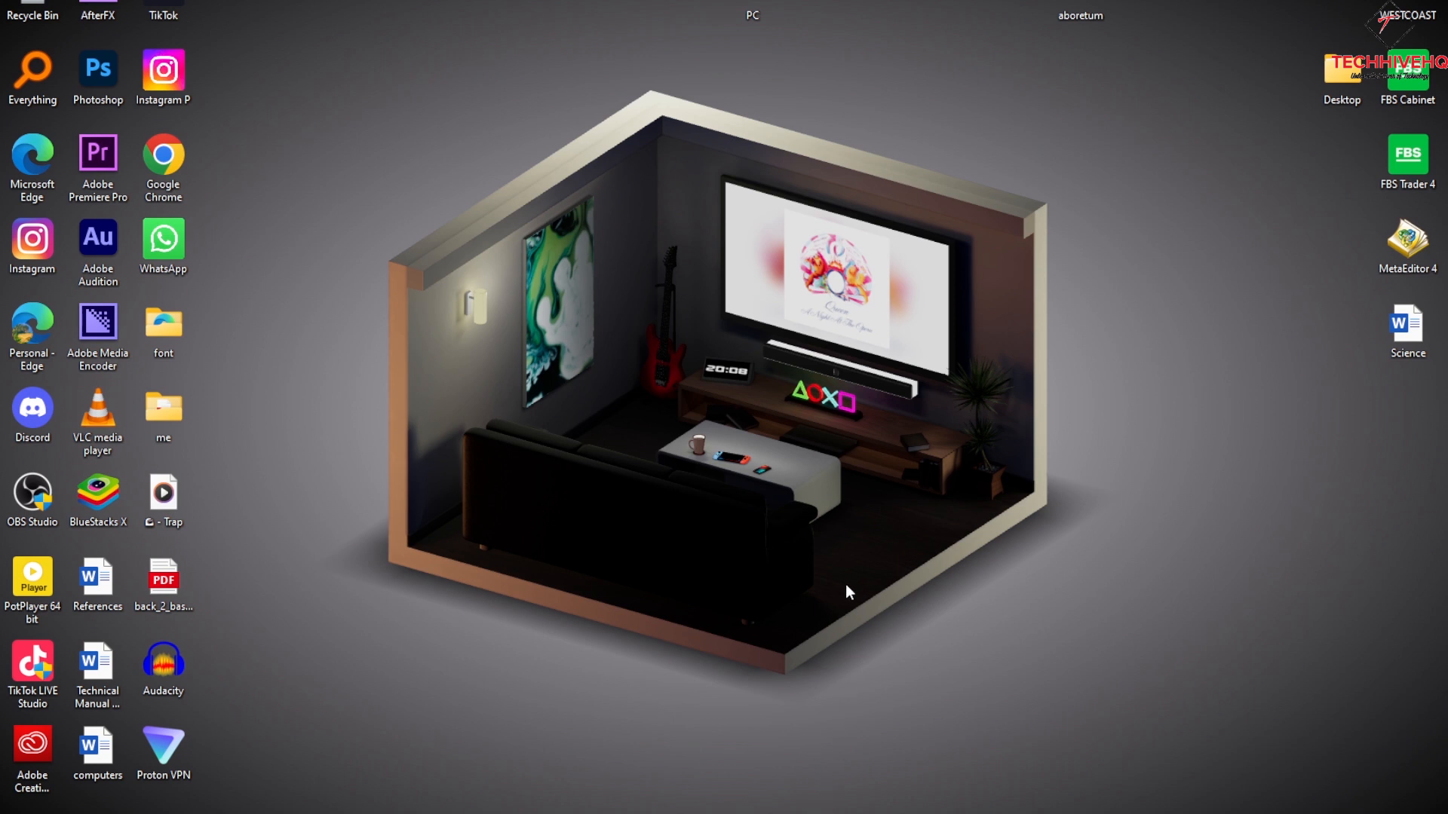
{"action": "mouse_move", "coordinate": [849, 576]}
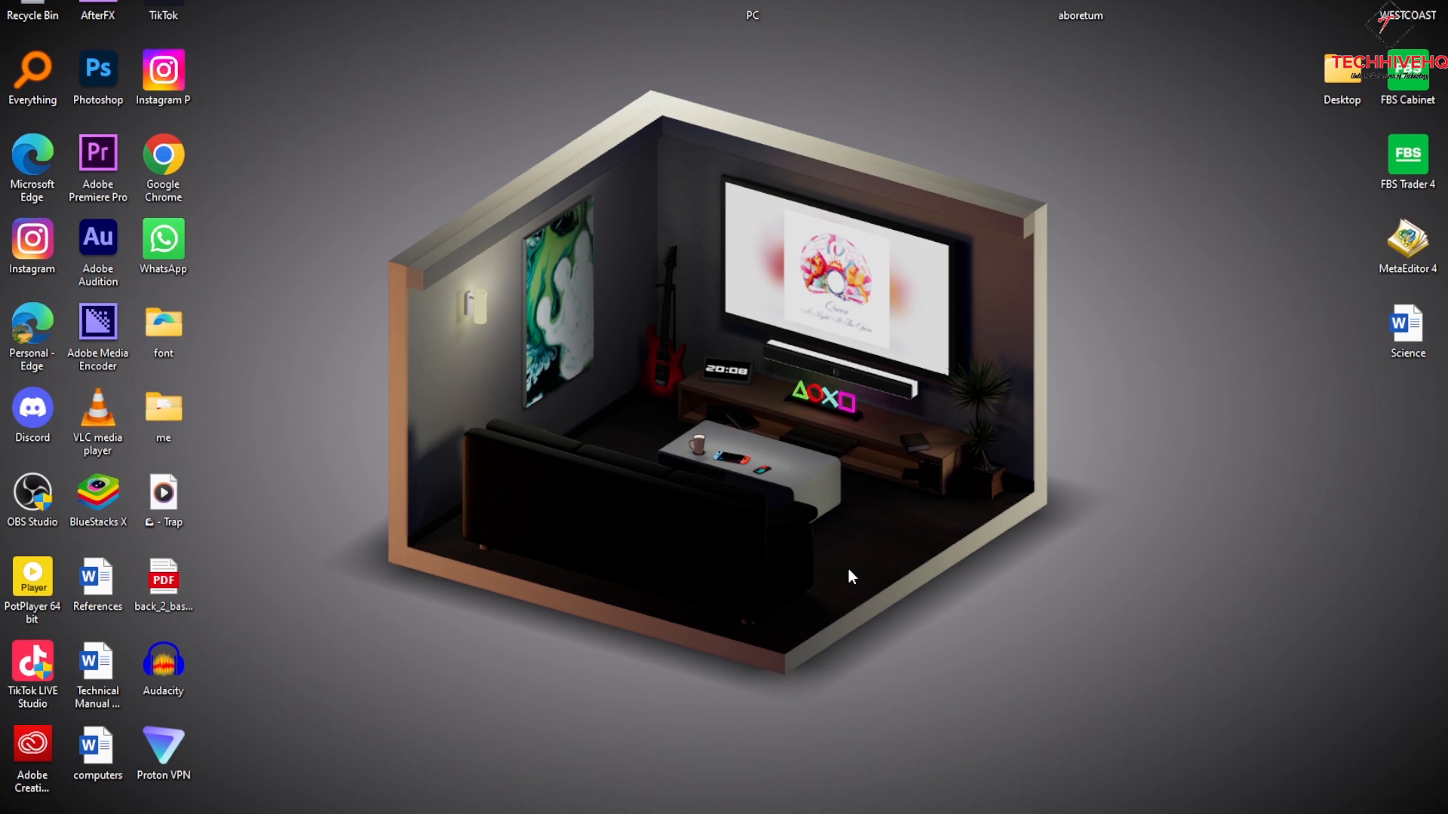
Step: Launch Task Manager with Ctrl+Shift+Esc and show the Startup apps list
{"action": "key", "text": "ctrl+shift+esc"}
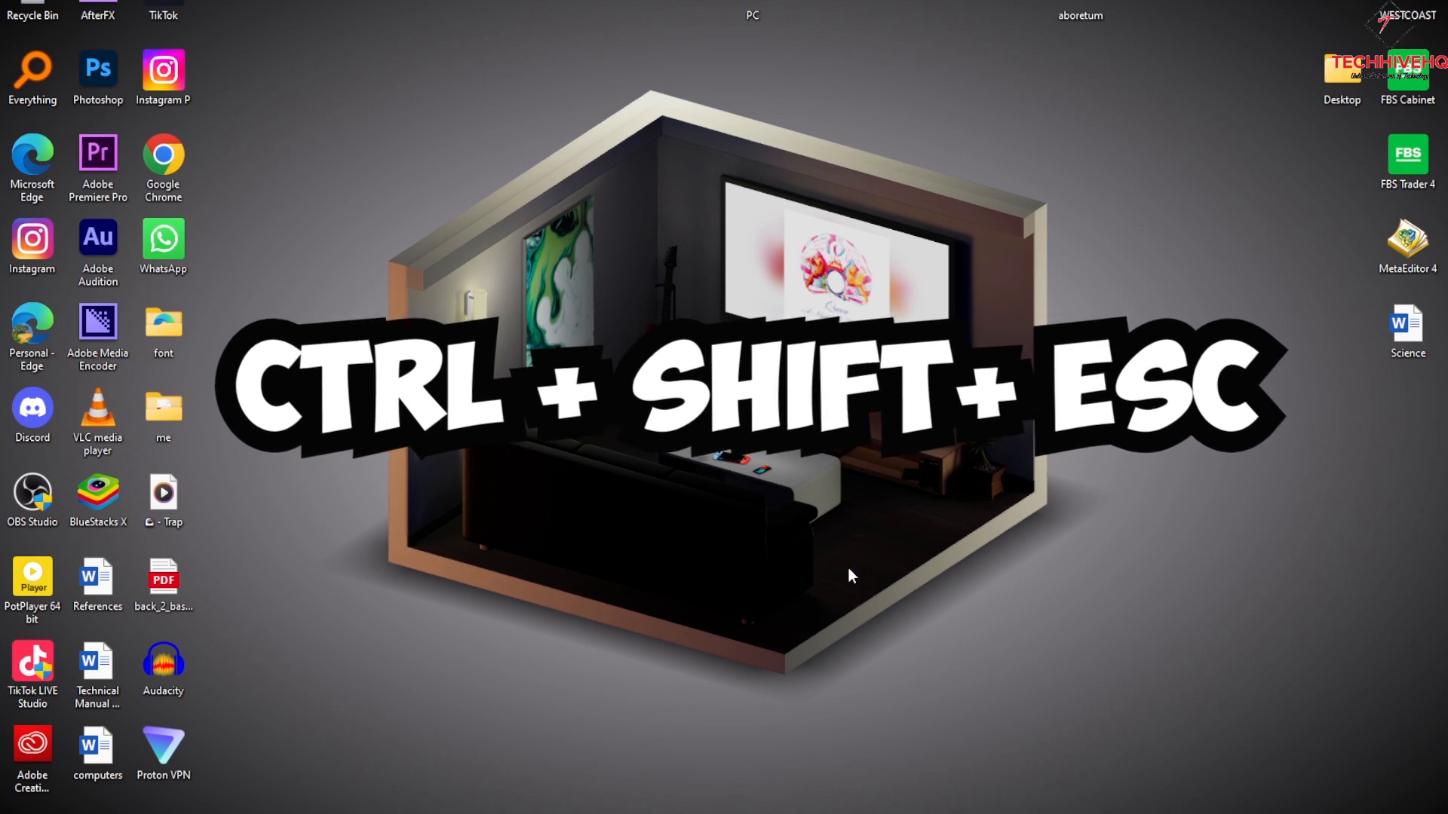
{"action": "key", "text": "ctrl+shift+esc"}
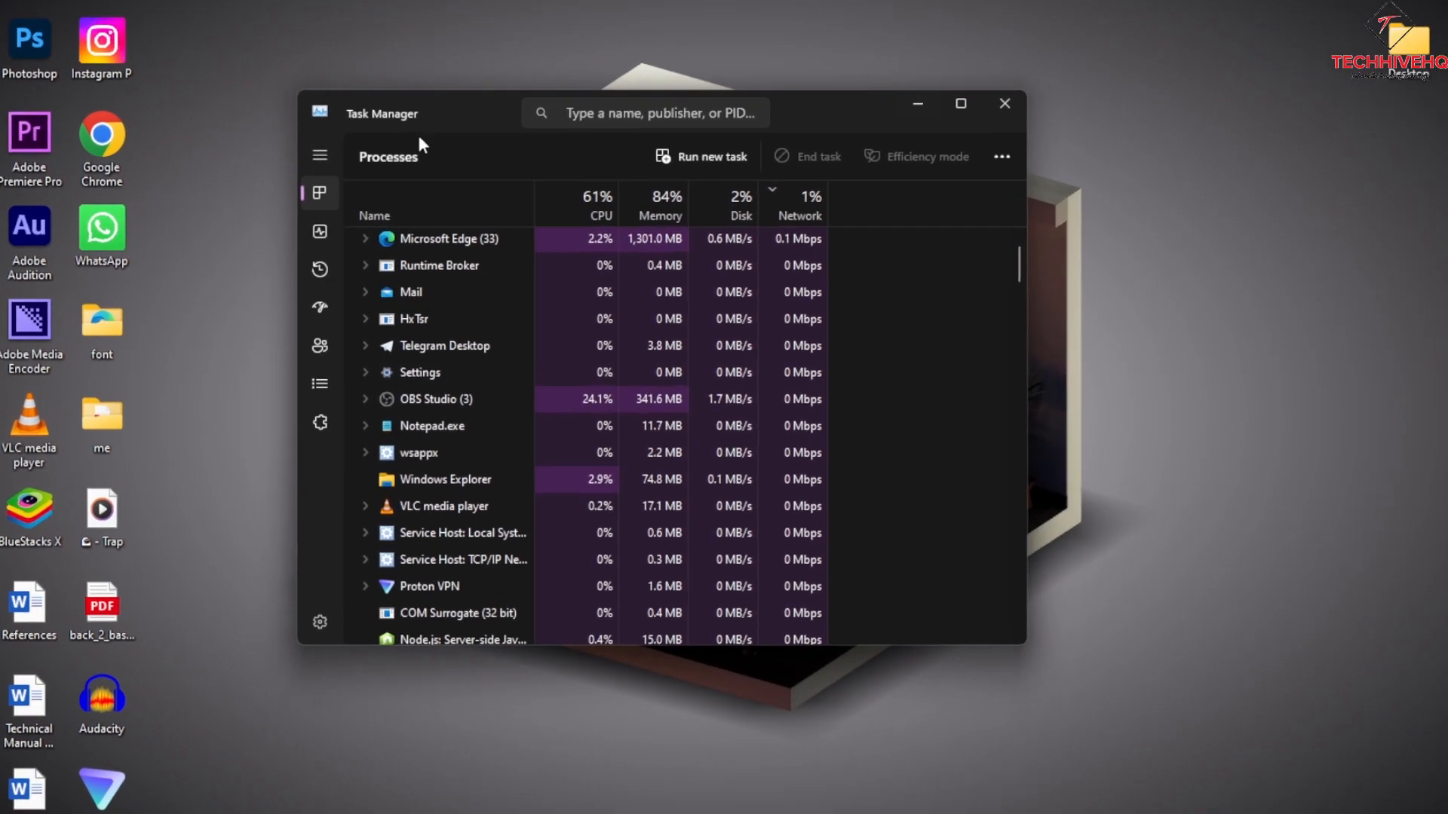
{"action": "left_click", "coordinate": [959, 104]}
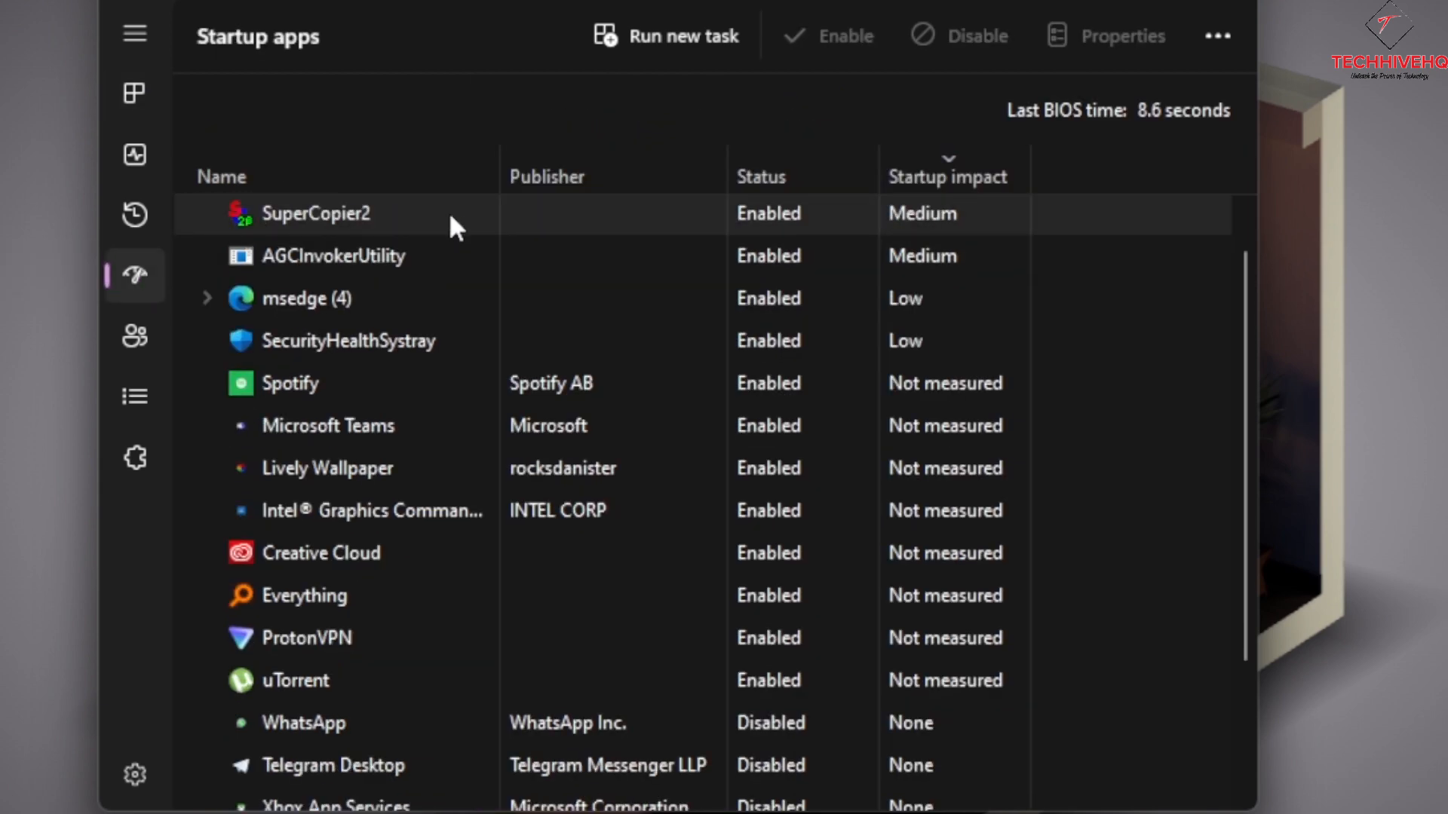
Step: Disable Spotify's startup entry, then re-enable it so it shows Enabled again
{"action": "scroll", "scroll_direction": "down", "scroll_amount": 3}
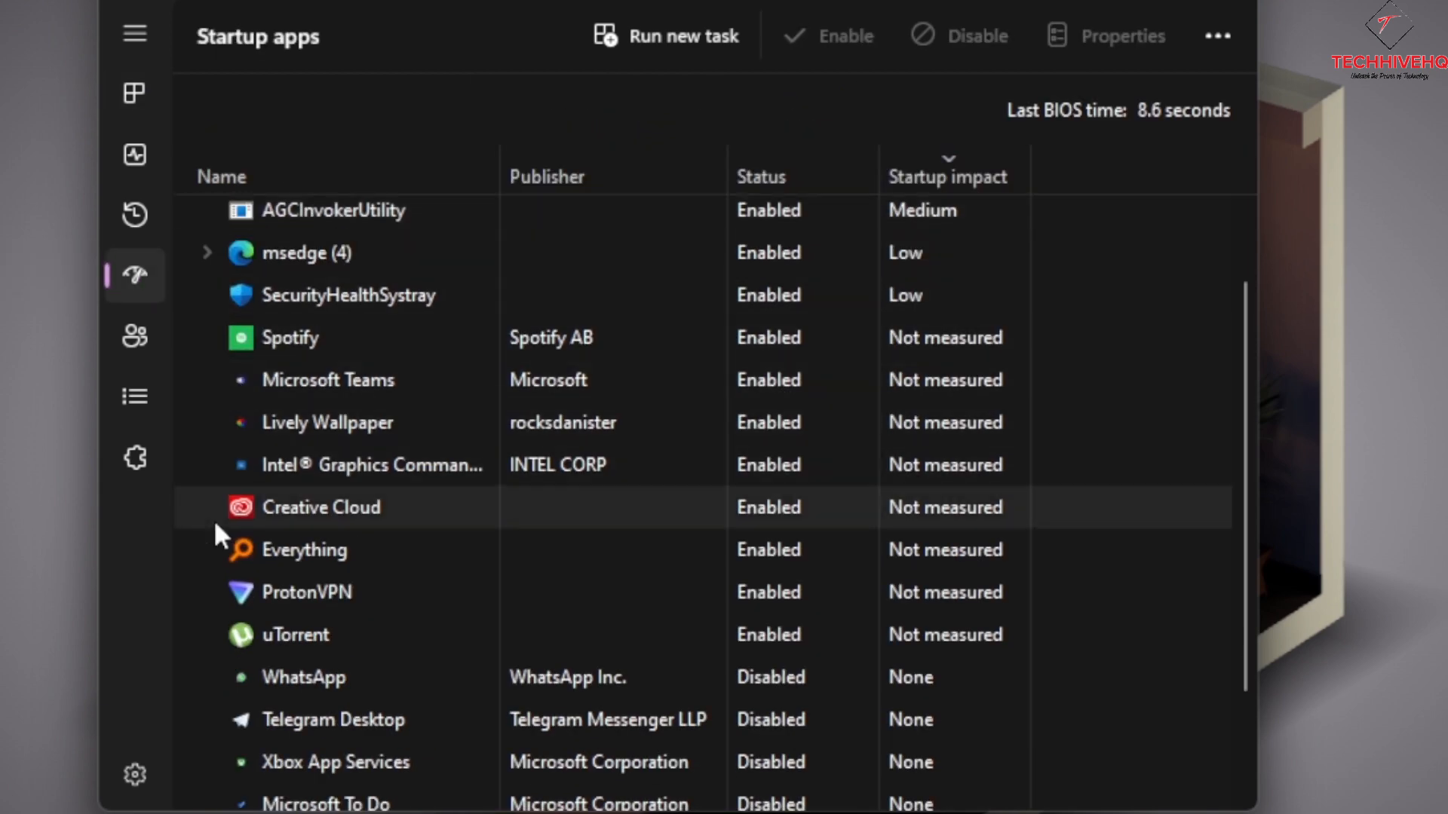
{"action": "scroll", "scroll_direction": "down", "scroll_amount": 3}
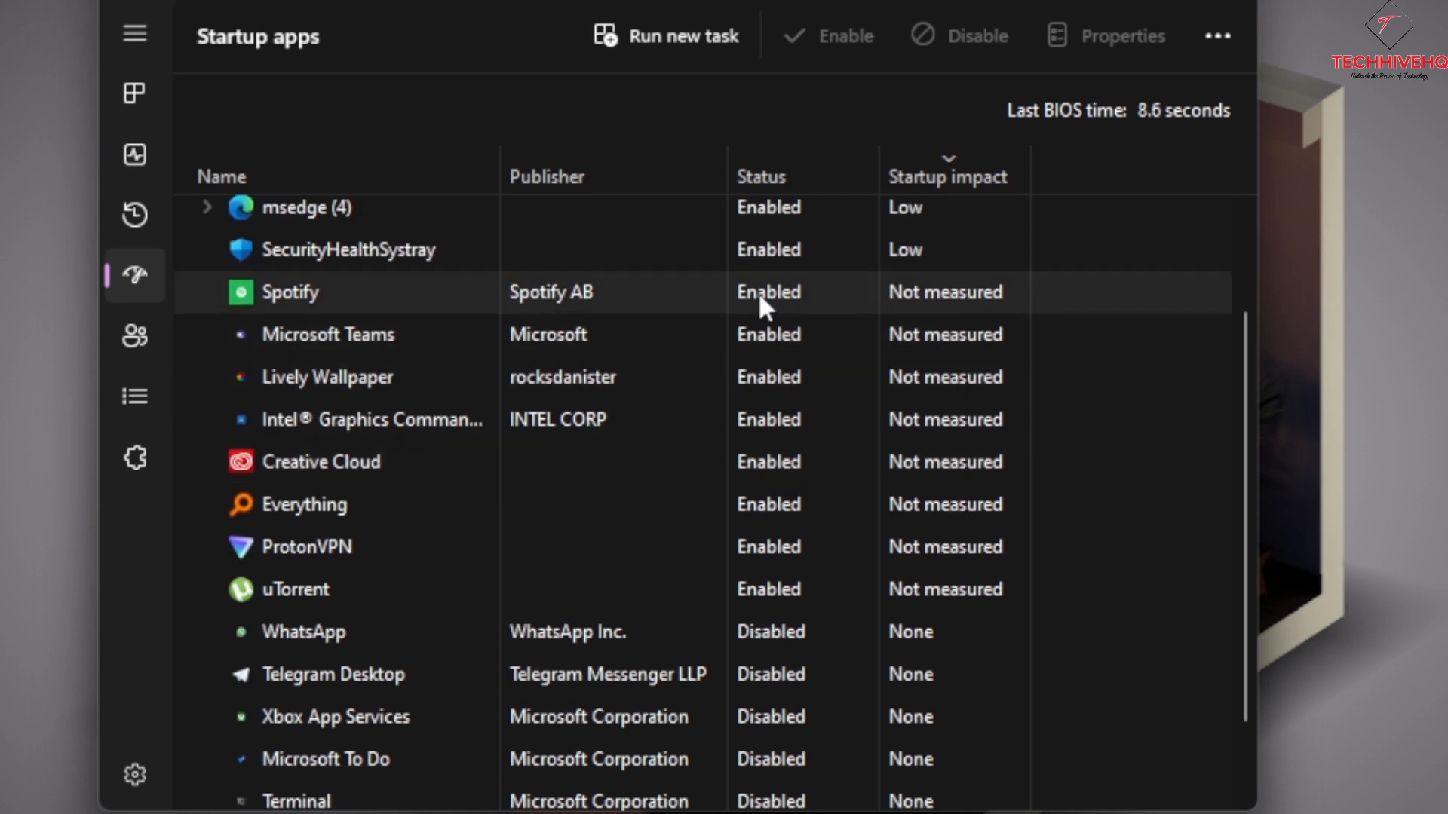
{"action": "mouse_move", "coordinate": [643, 309]}
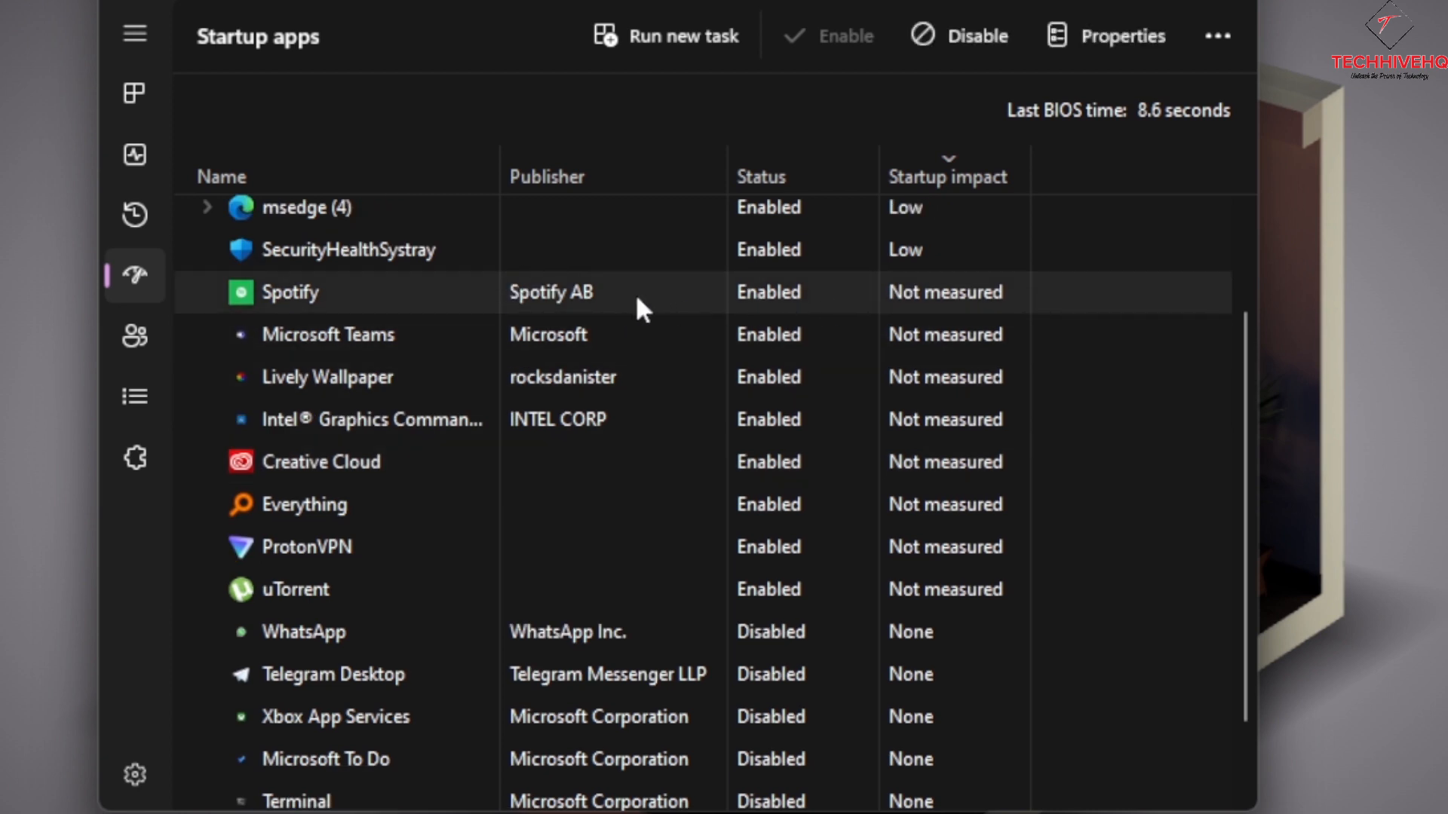
{"action": "left_click", "coordinate": [958, 35]}
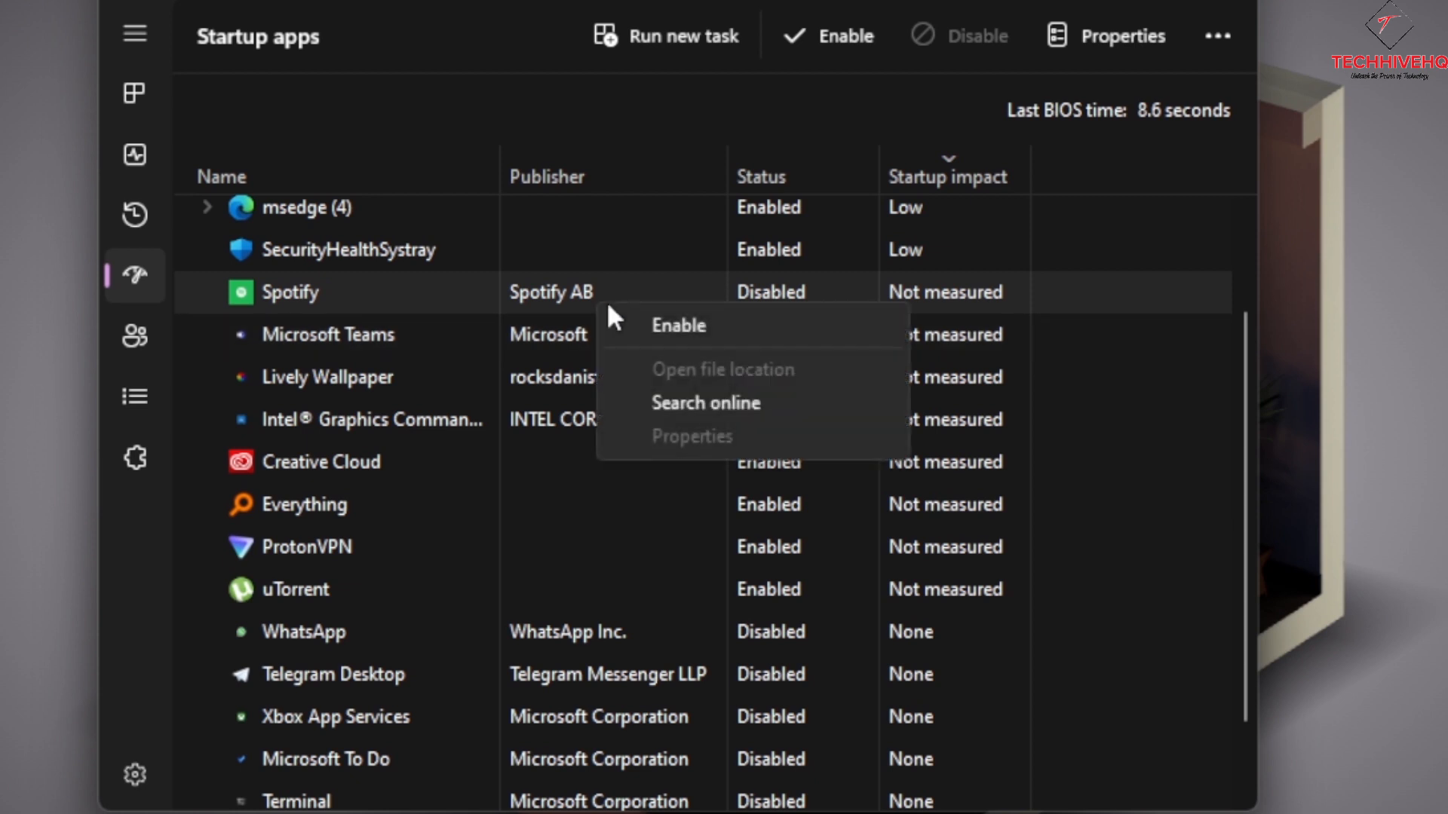
{"action": "left_click", "coordinate": [677, 326]}
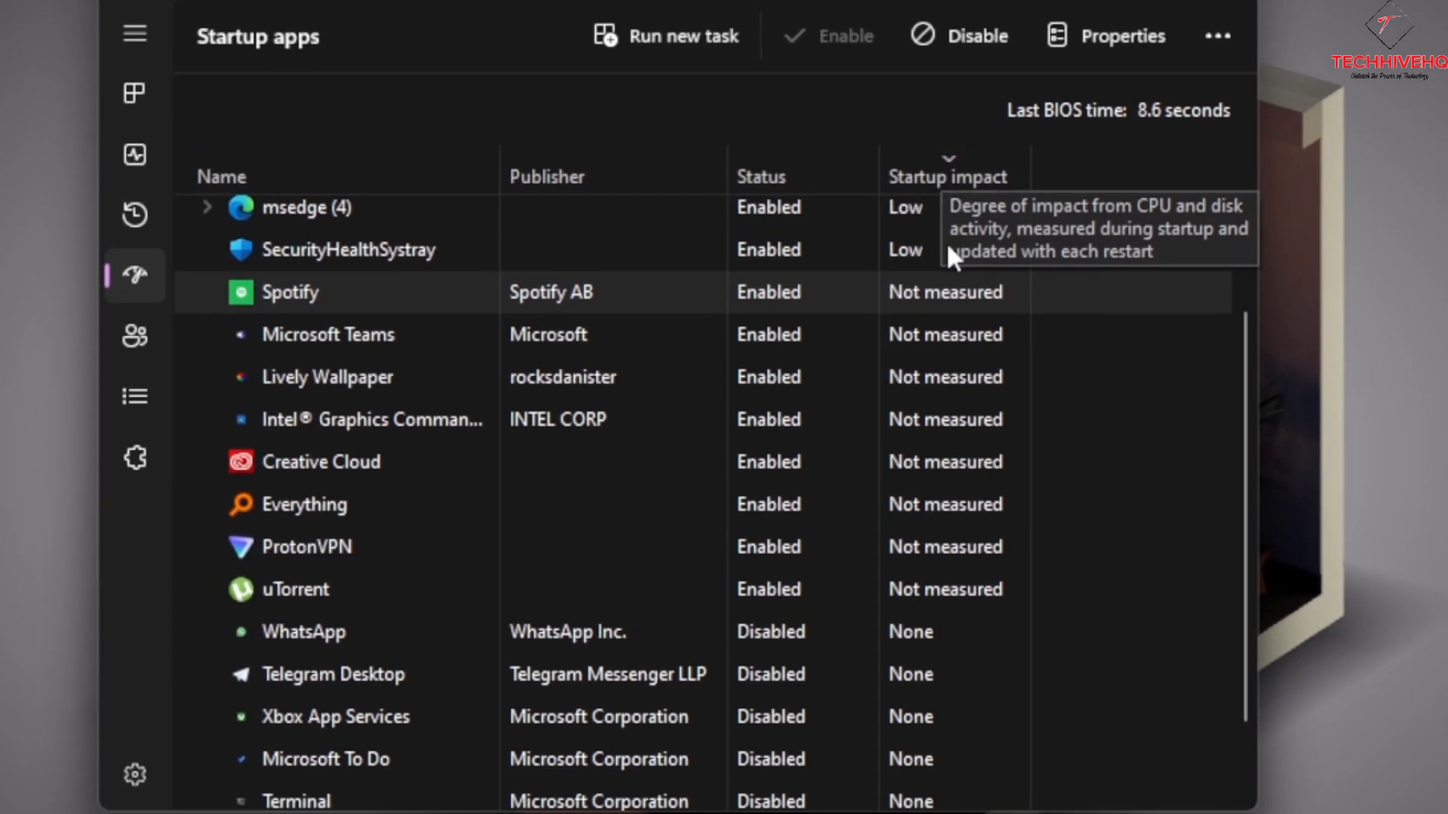
{"action": "mouse_move", "coordinate": [958, 207]}
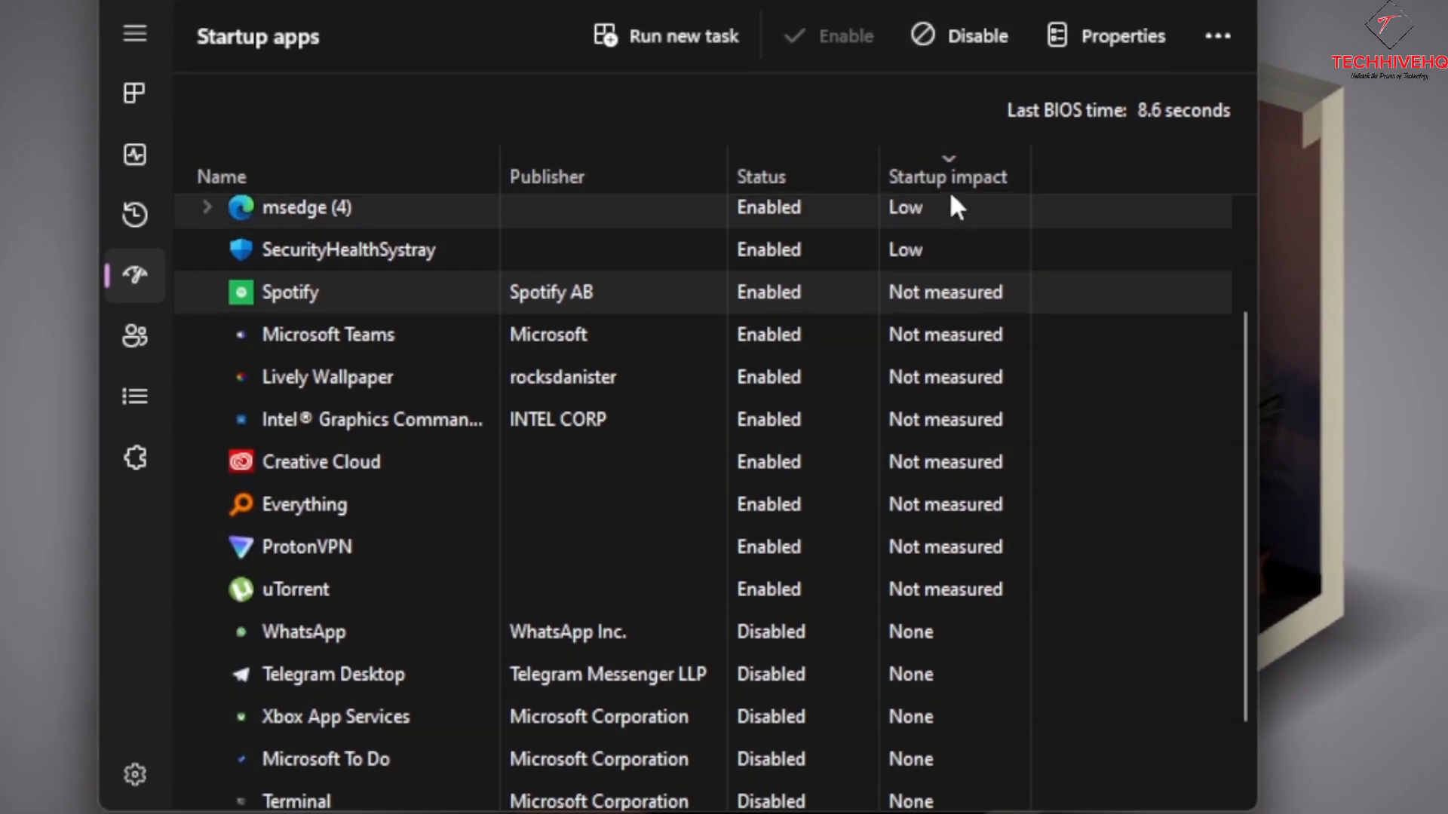
{"action": "mouse_move", "coordinate": [920, 409]}
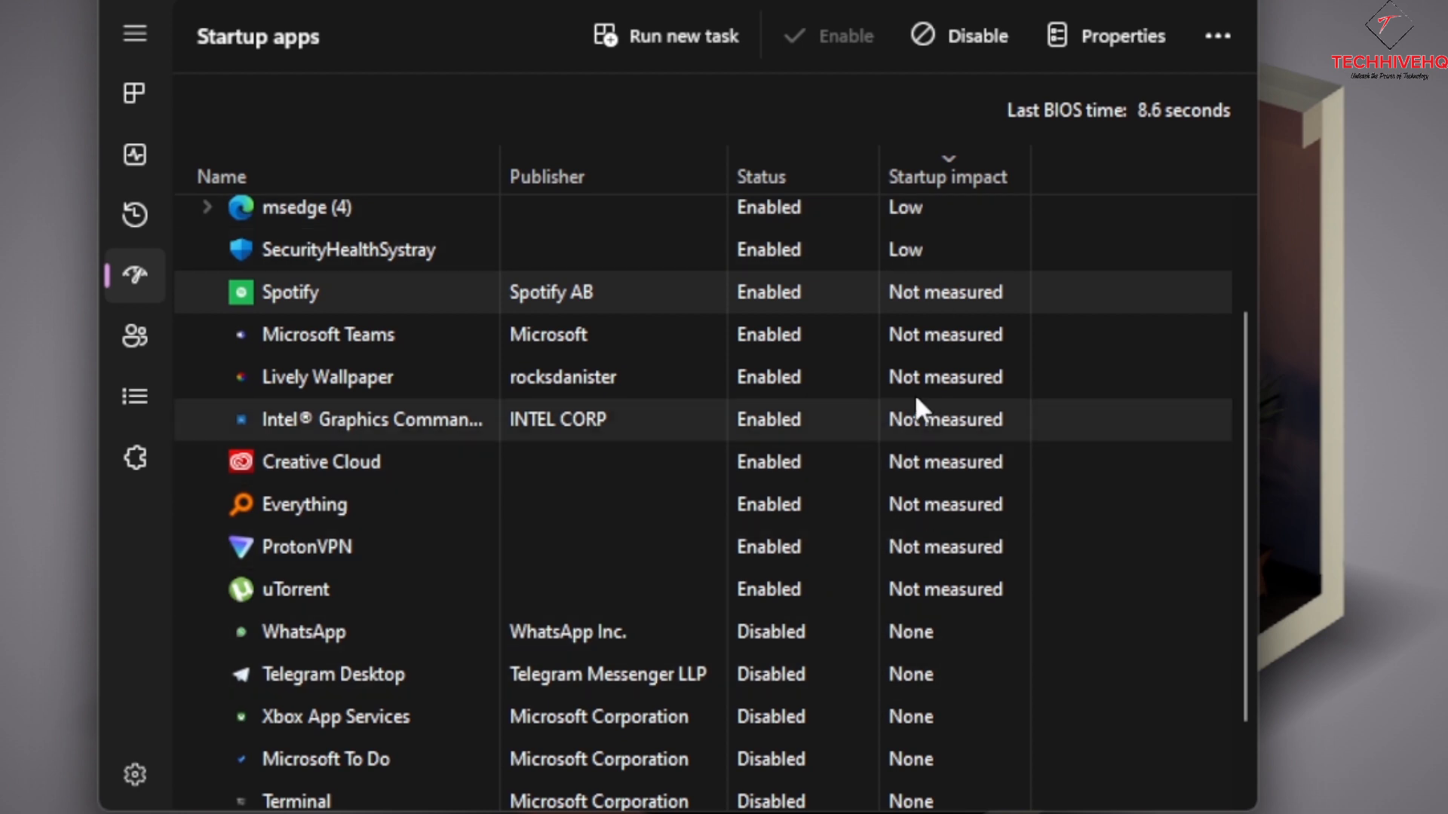
{"action": "mouse_move", "coordinate": [961, 374]}
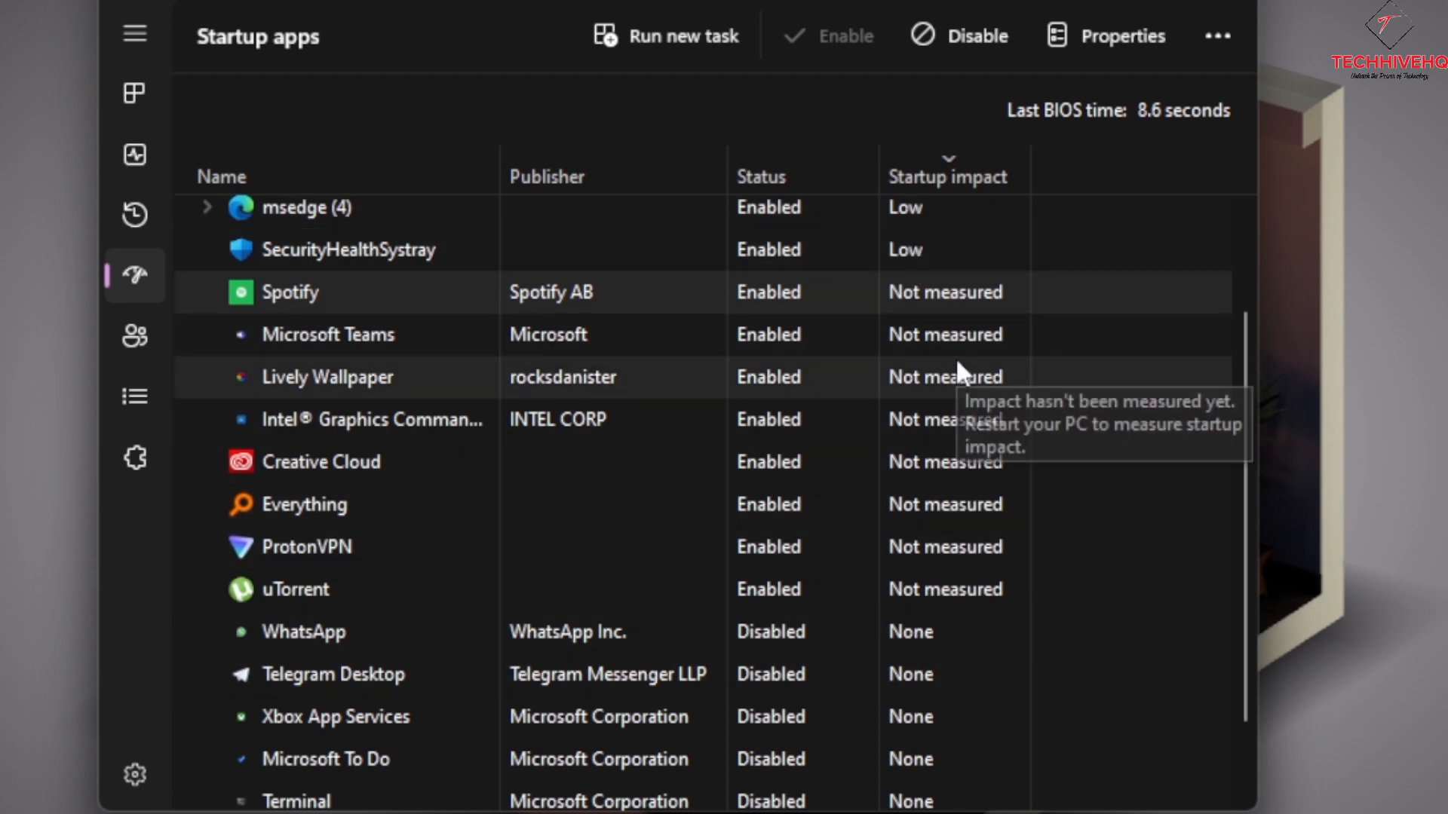
{"action": "mouse_move", "coordinate": [936, 446]}
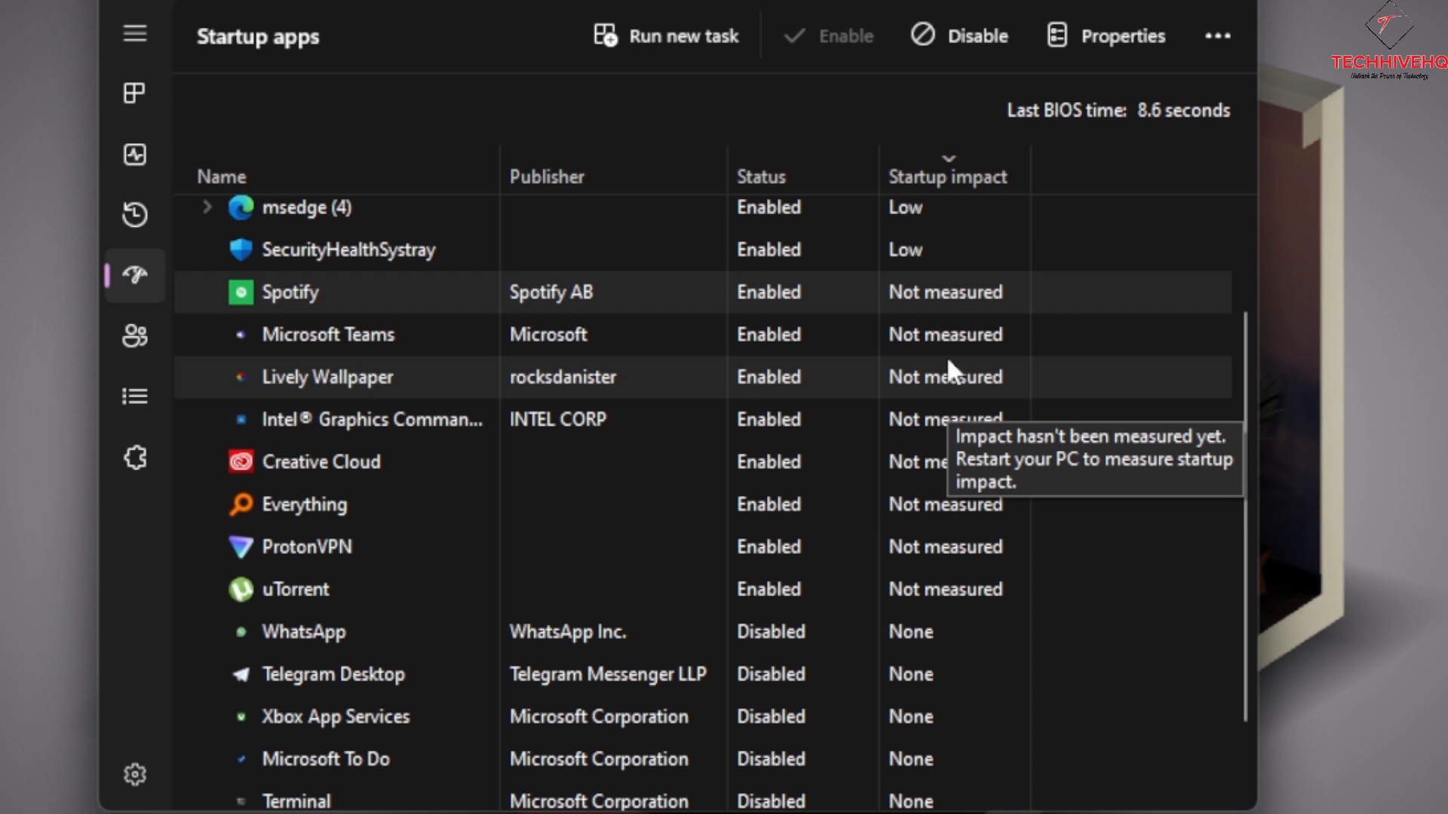
{"action": "mouse_move", "coordinate": [1213, 141]}
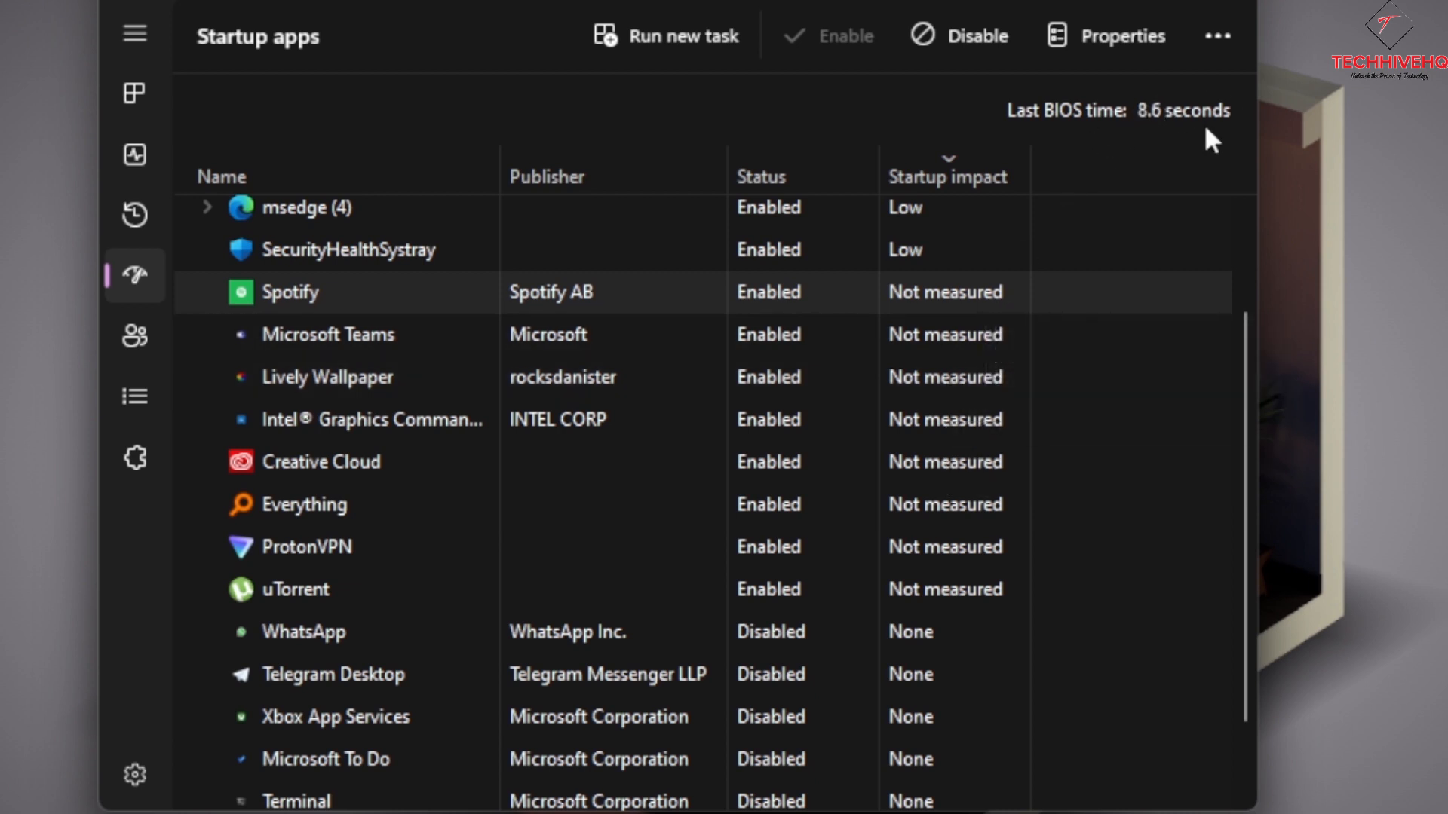
{"action": "mouse_move", "coordinate": [1235, 584]}
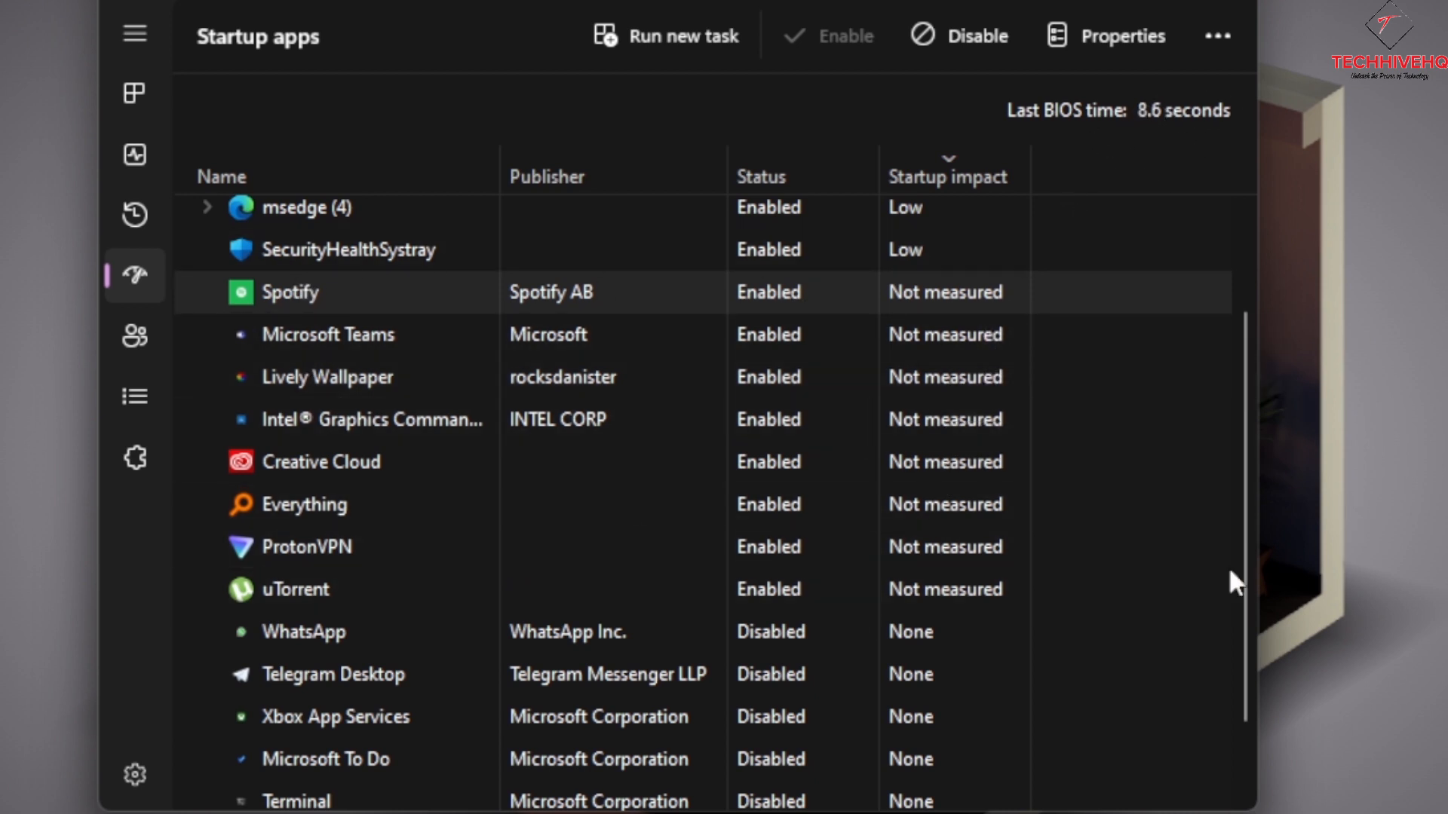